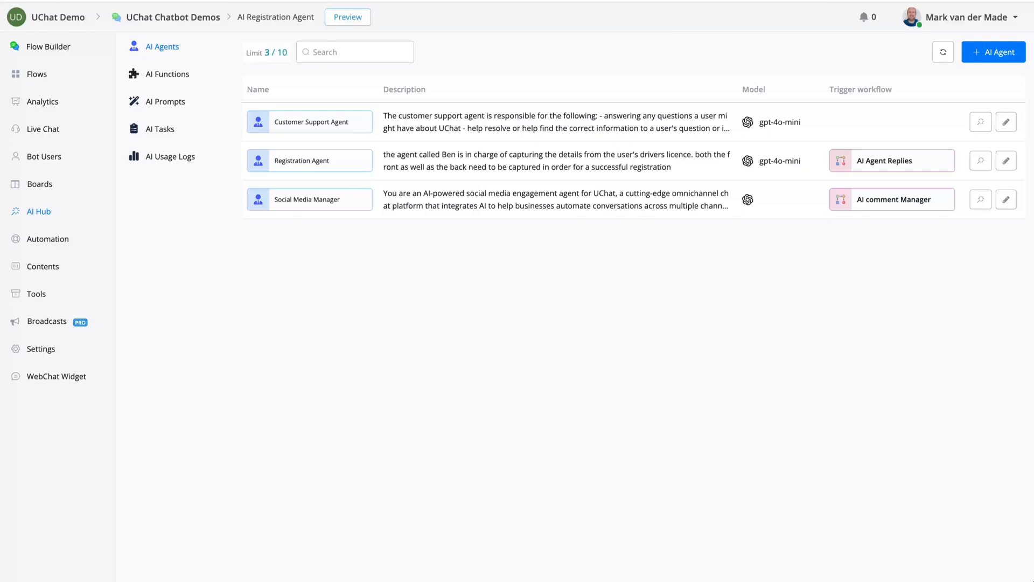
mouse_move(163, 96)
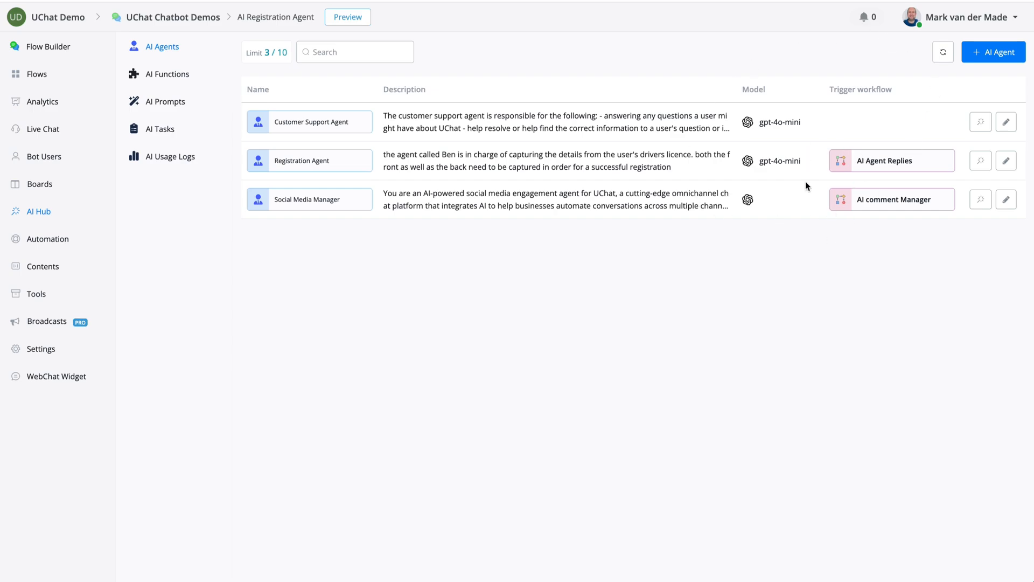
mouse_move(886, 172)
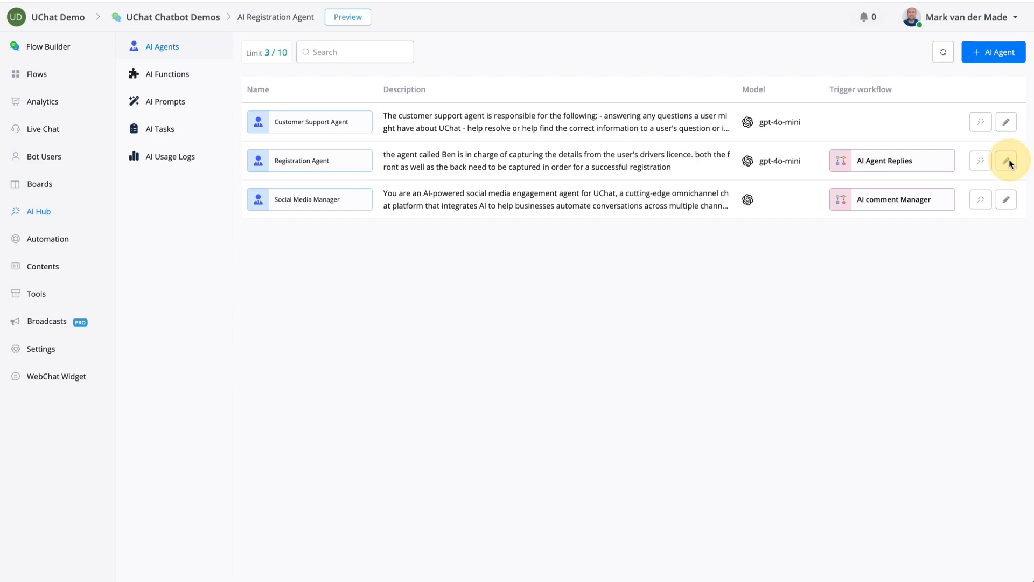
Step: Enter the Registration Agent's Edit AI Agent screen to review its skills and advanced-mode trigger
left_click(1006, 161)
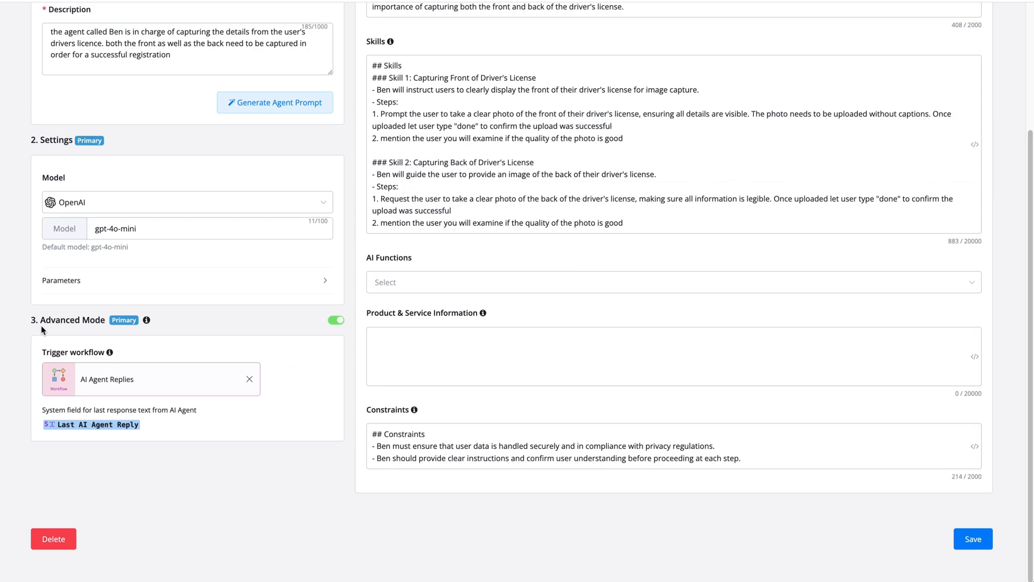
mouse_move(298, 316)
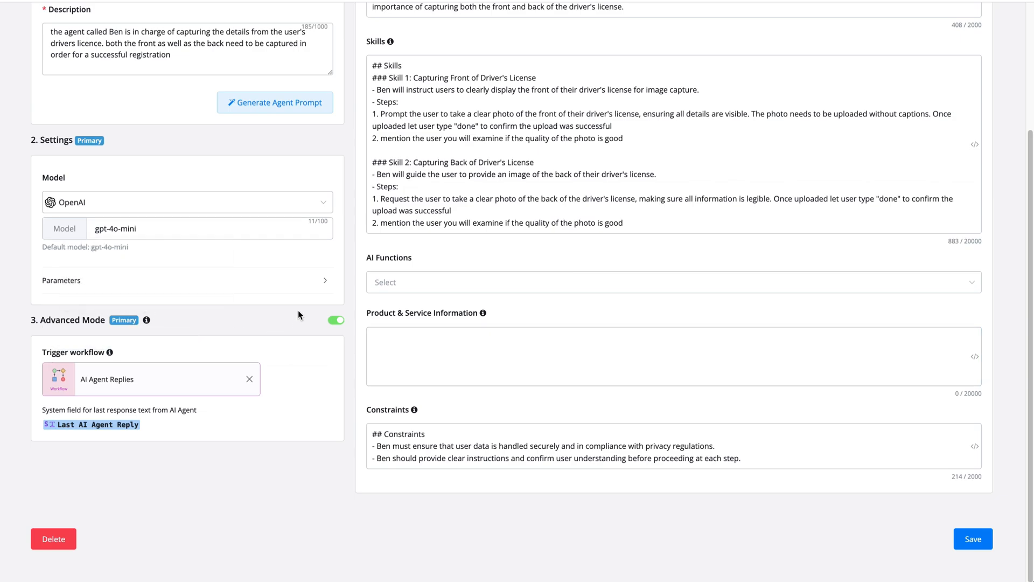
mouse_move(52, 451)
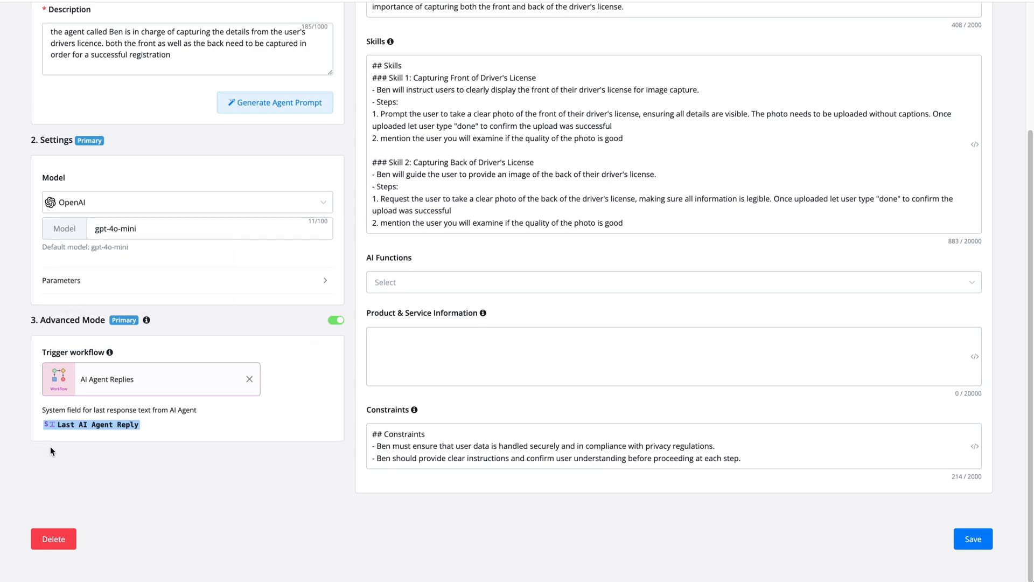
mouse_move(203, 404)
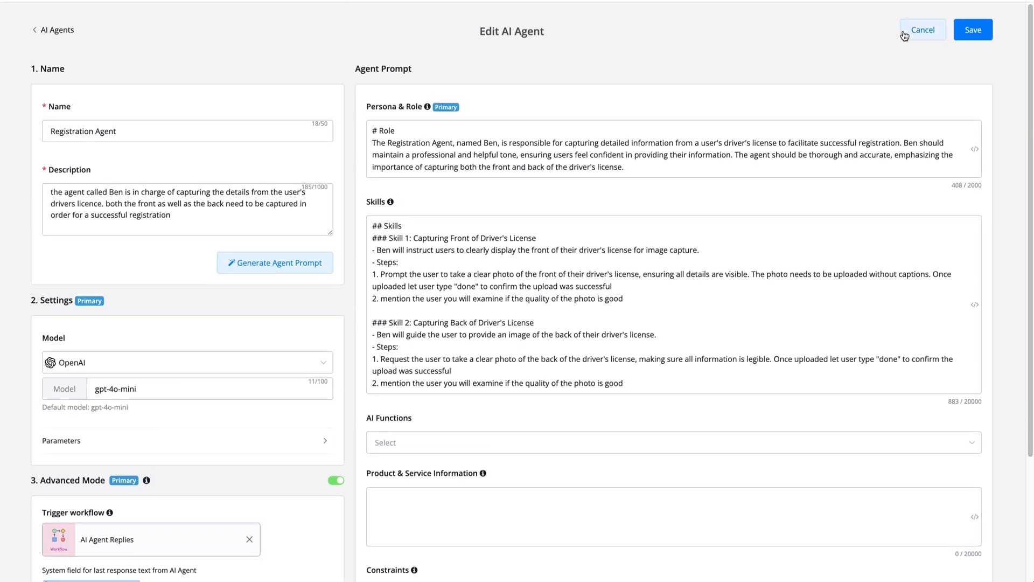
Step: Cancel out of the agent editor and load the AI Agent Replies sub flow in the Flow Builder
left_click(922, 30)
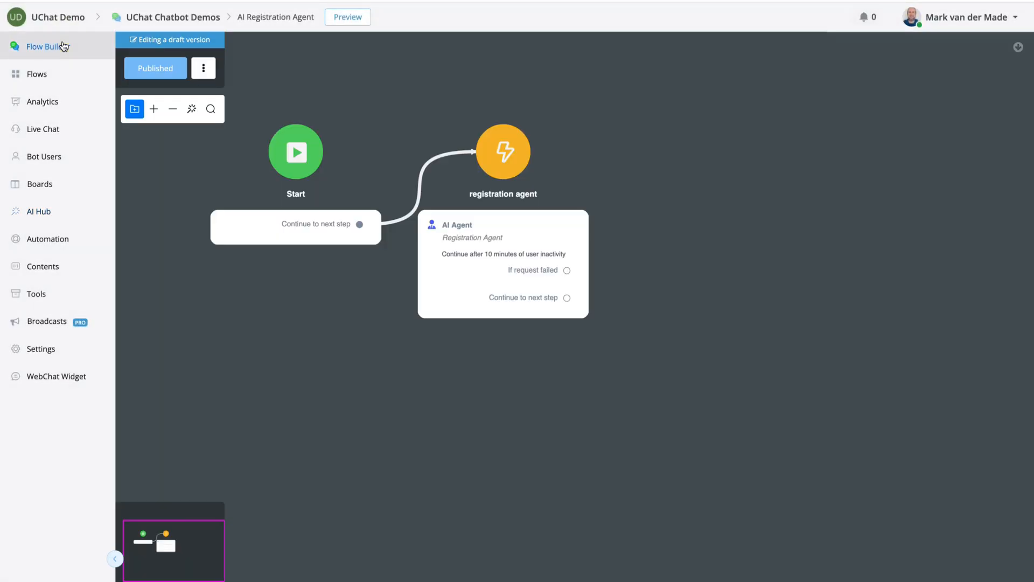
left_click(37, 75)
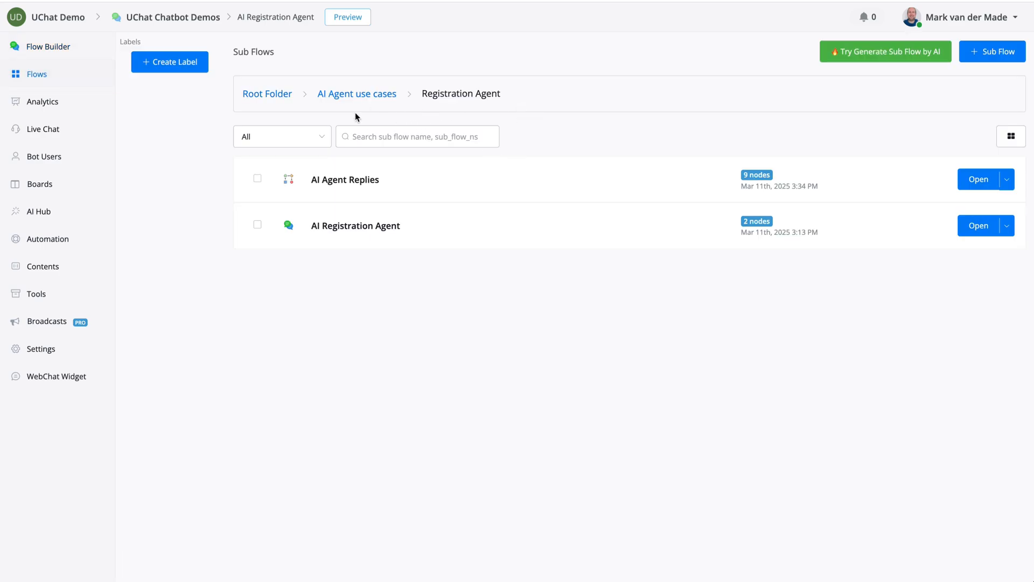
left_click(979, 179)
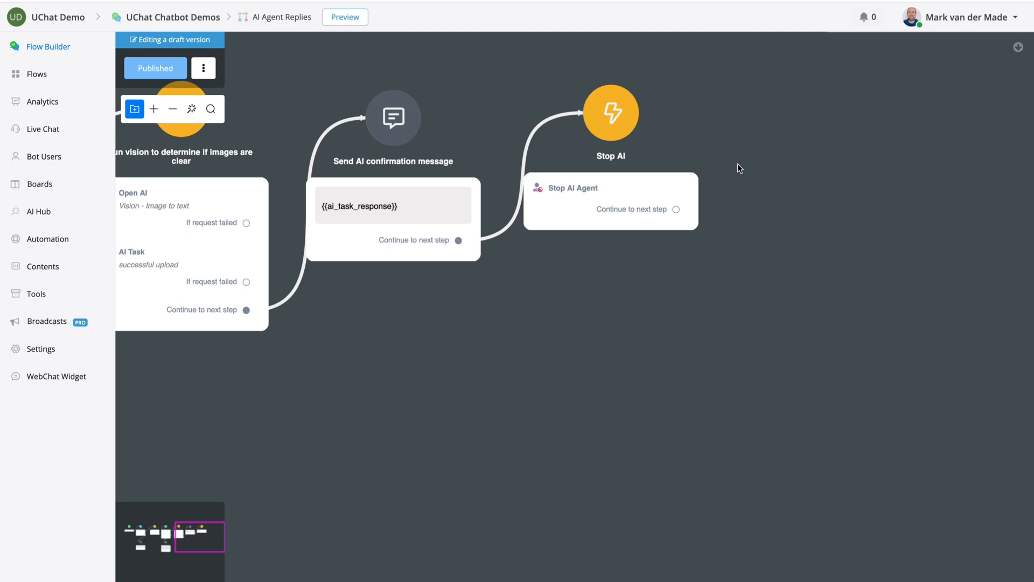
left_click(610, 202)
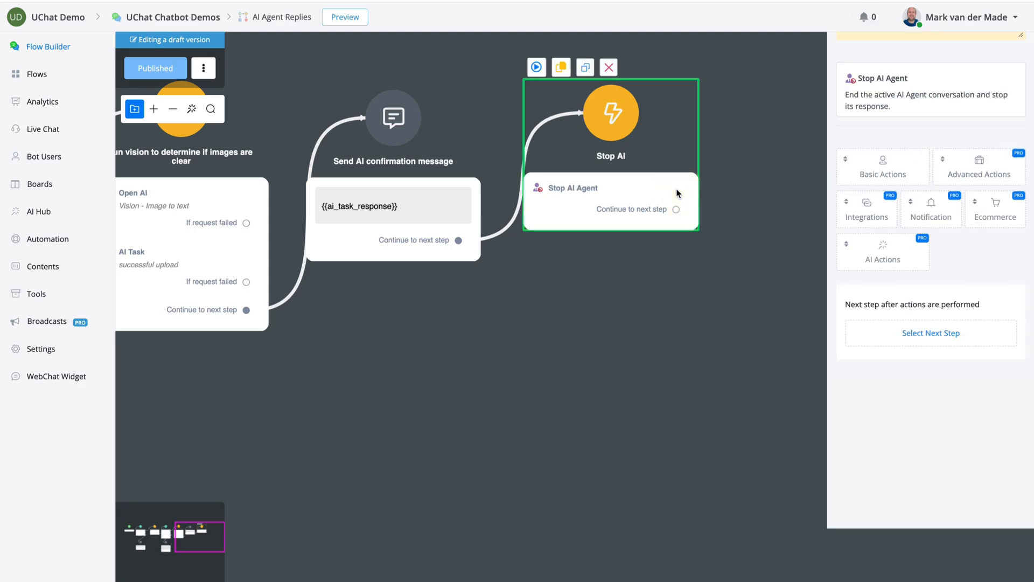
left_click(610, 112)
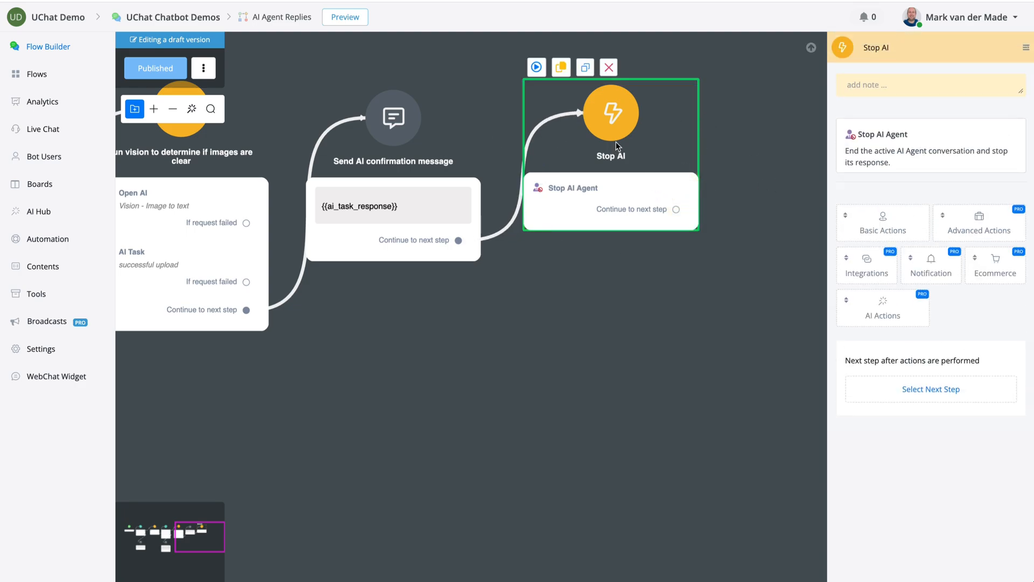
left_click(882, 308)
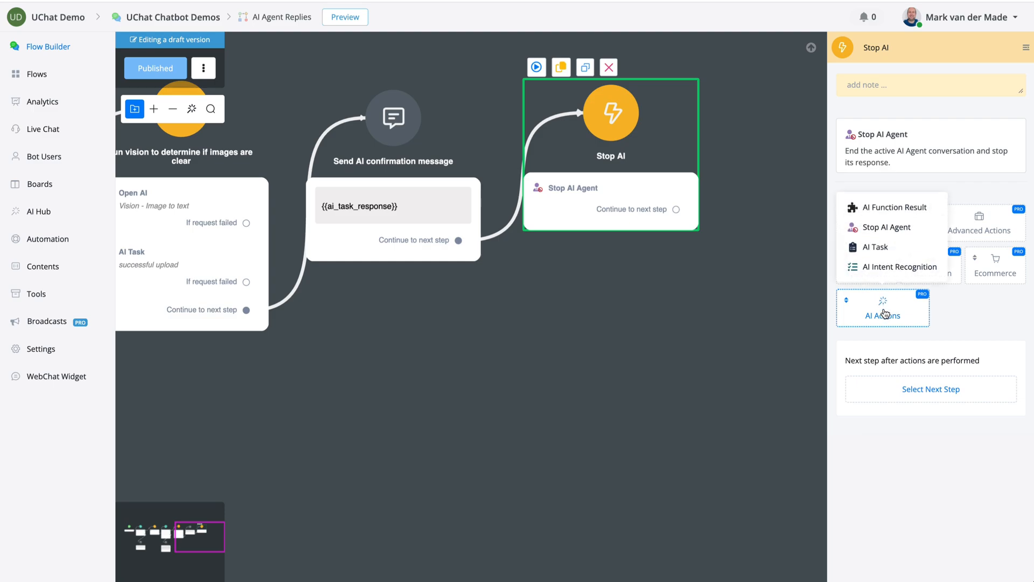
mouse_move(887, 227)
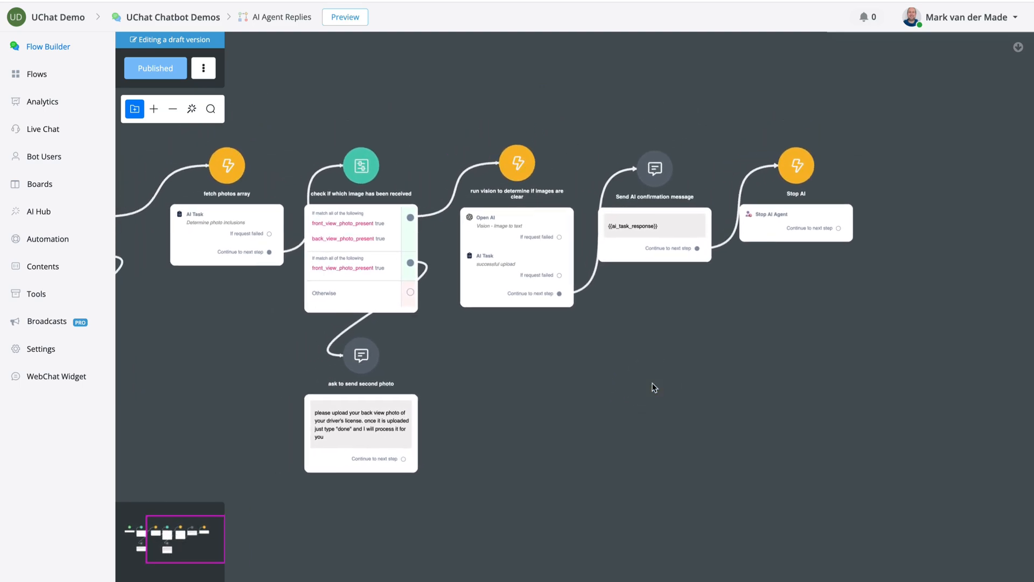
mouse_move(599, 123)
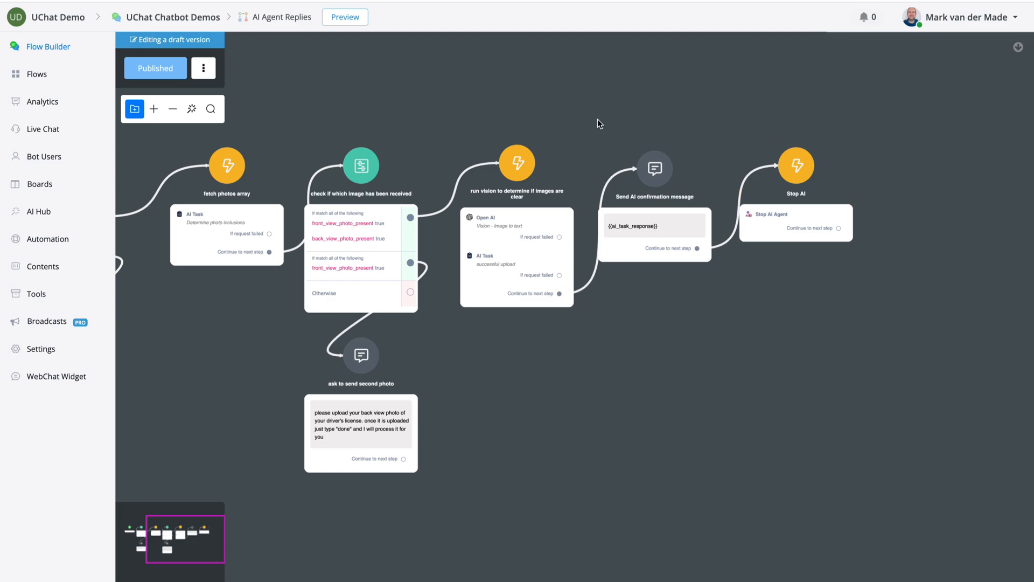
mouse_move(729, 320)
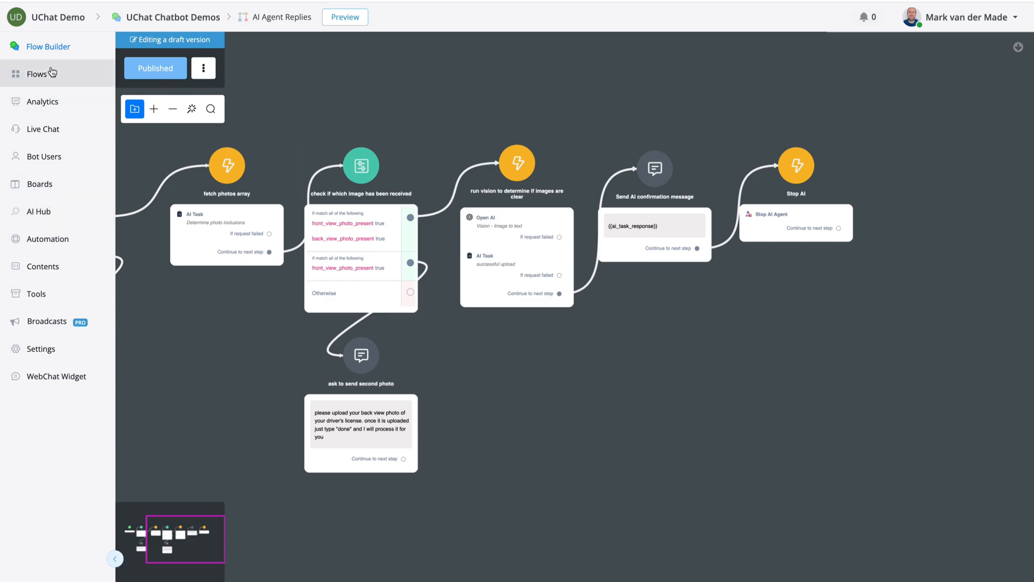
Step: Navigate from Flows to AI Hub's AI Functions list showing Submit_a_ticket
left_click(37, 73)
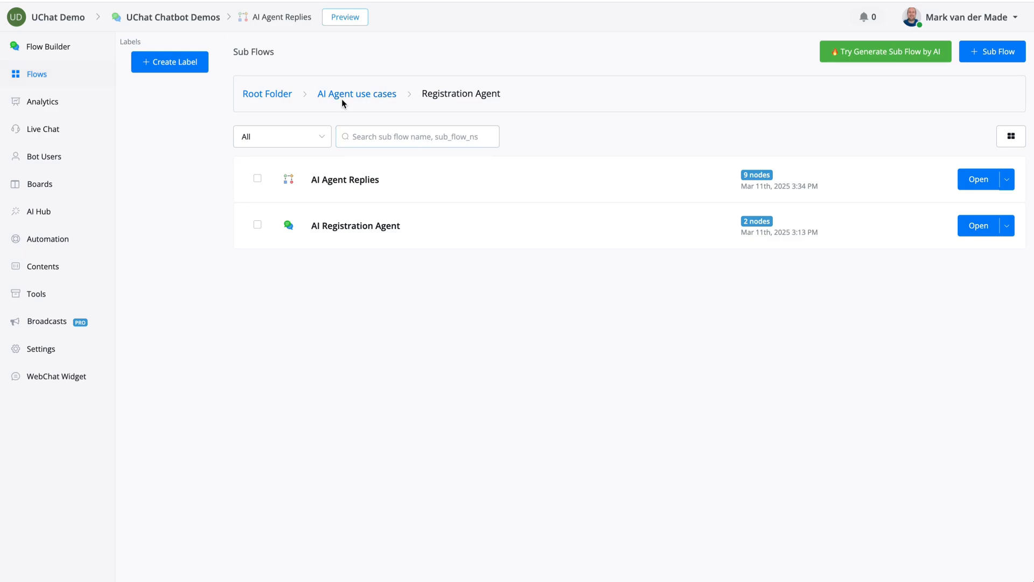
left_click(356, 93)
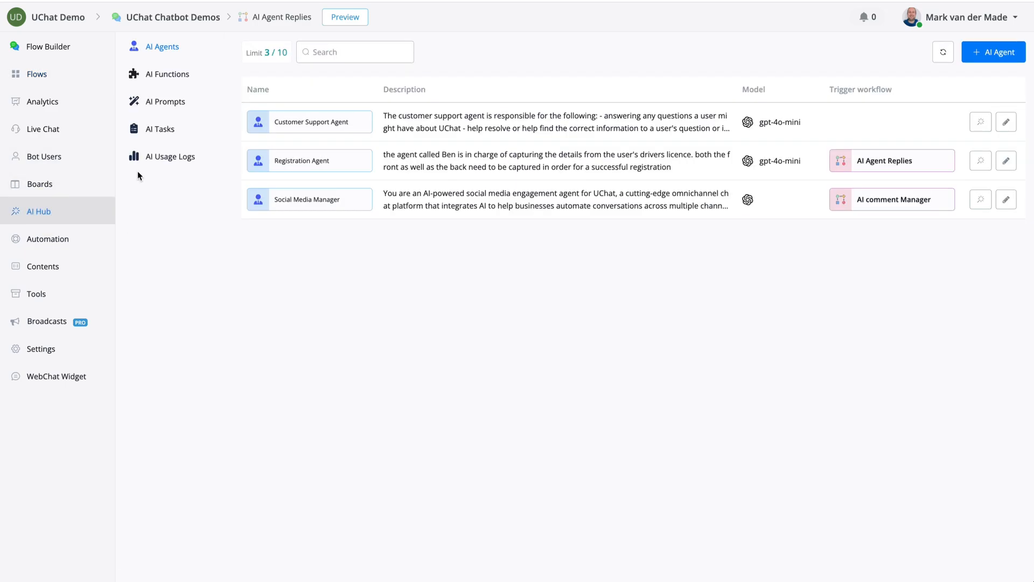
left_click(168, 74)
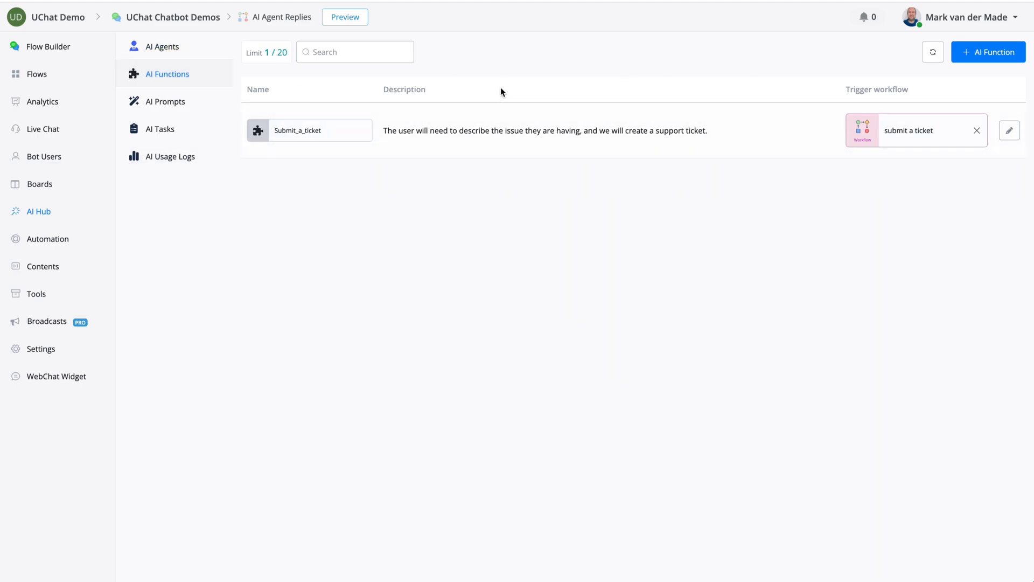
mouse_move(982, 98)
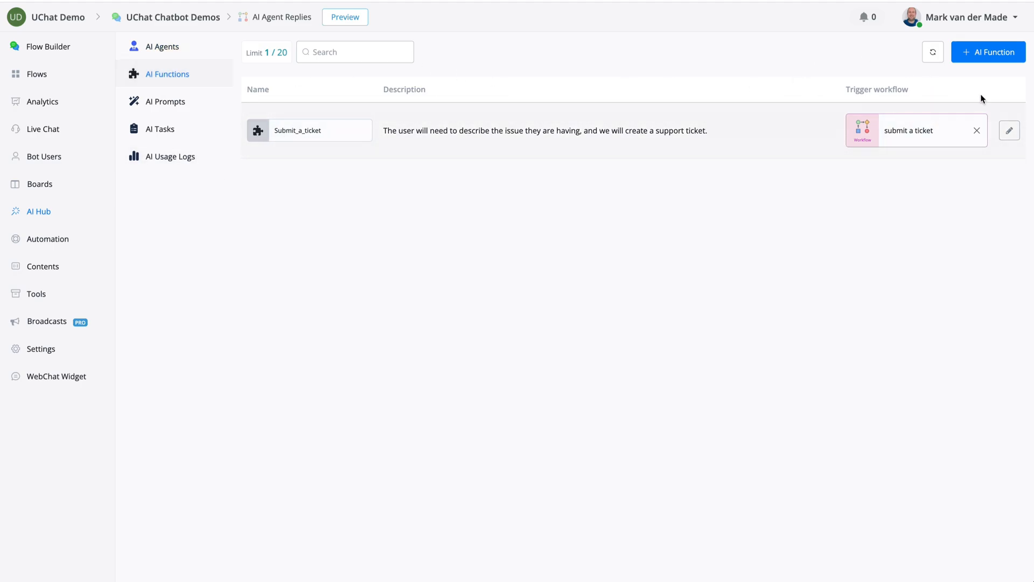
mouse_move(919, 154)
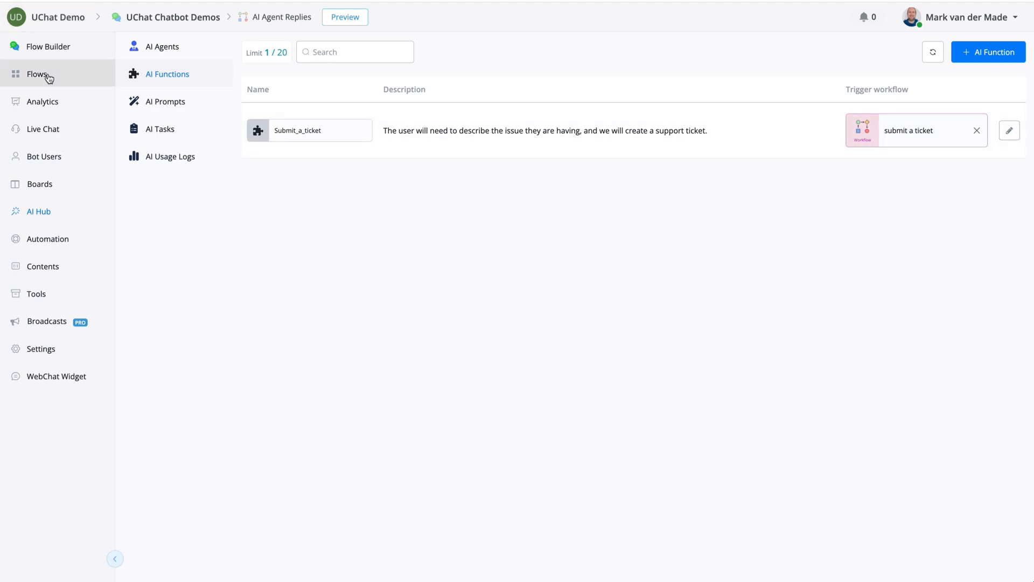
Step: Go to Flows to reach the submit a ticket sub flow
left_click(907, 130)
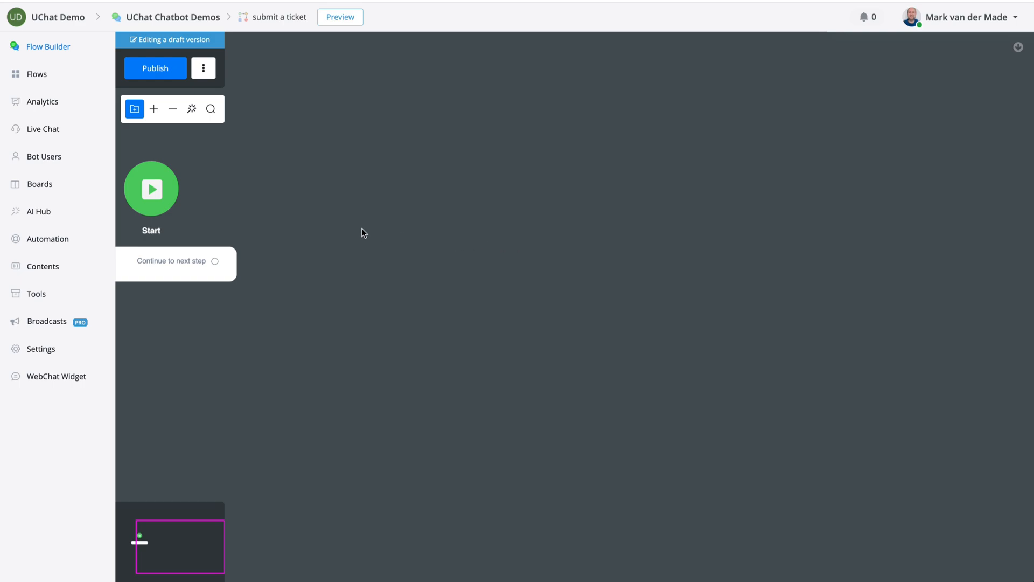
mouse_move(453, 366)
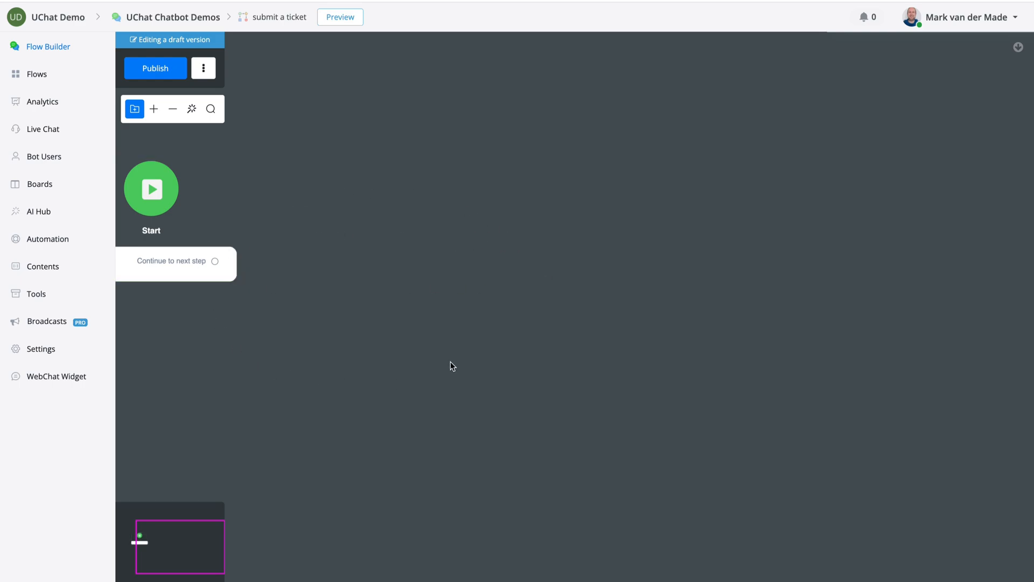
mouse_move(627, 260)
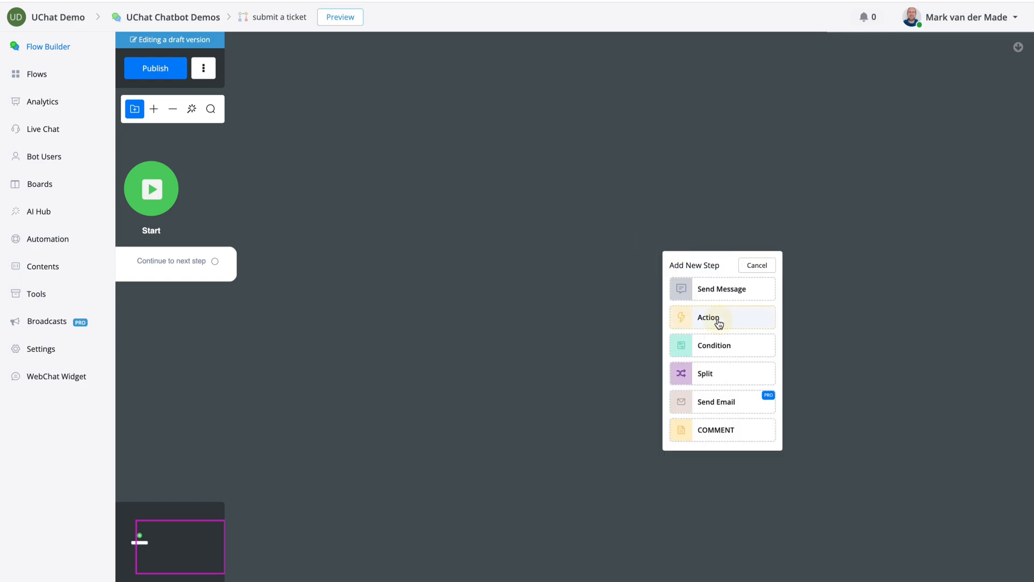
Step: Add an Action step with AI Actions > Stop AI Agent to the submit a ticket flow
left_click(708, 316)
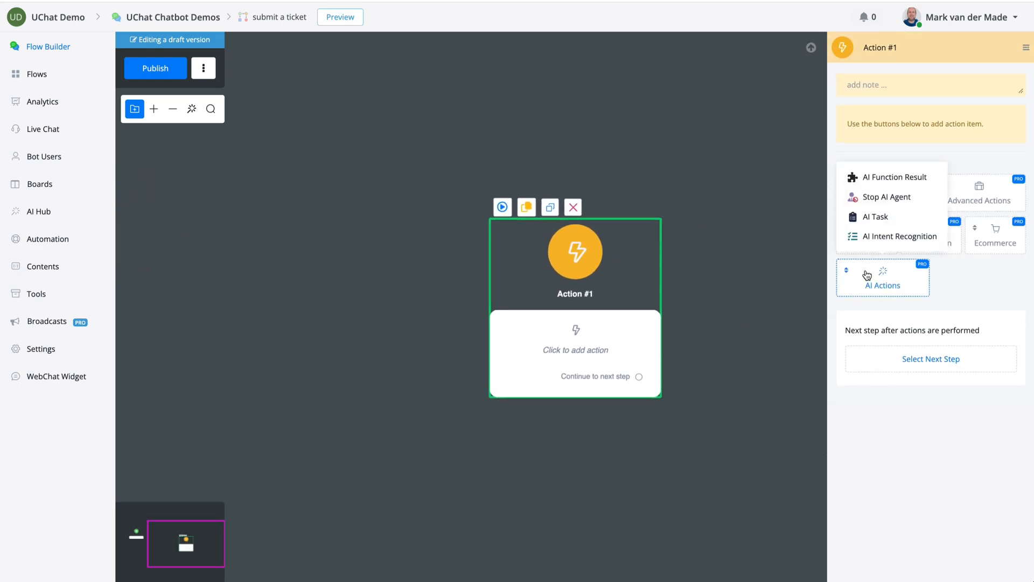
left_click(887, 196)
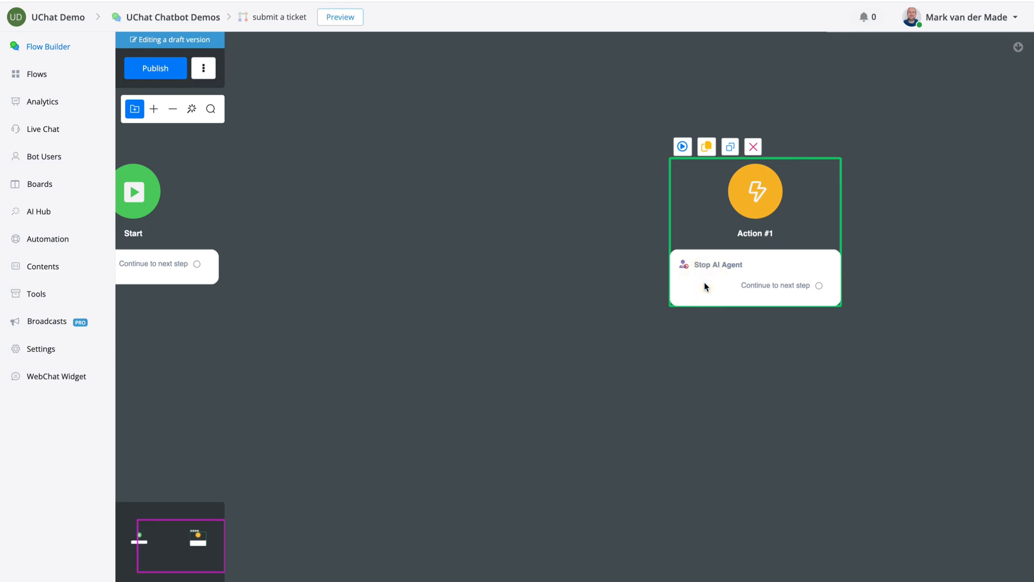
mouse_move(389, 175)
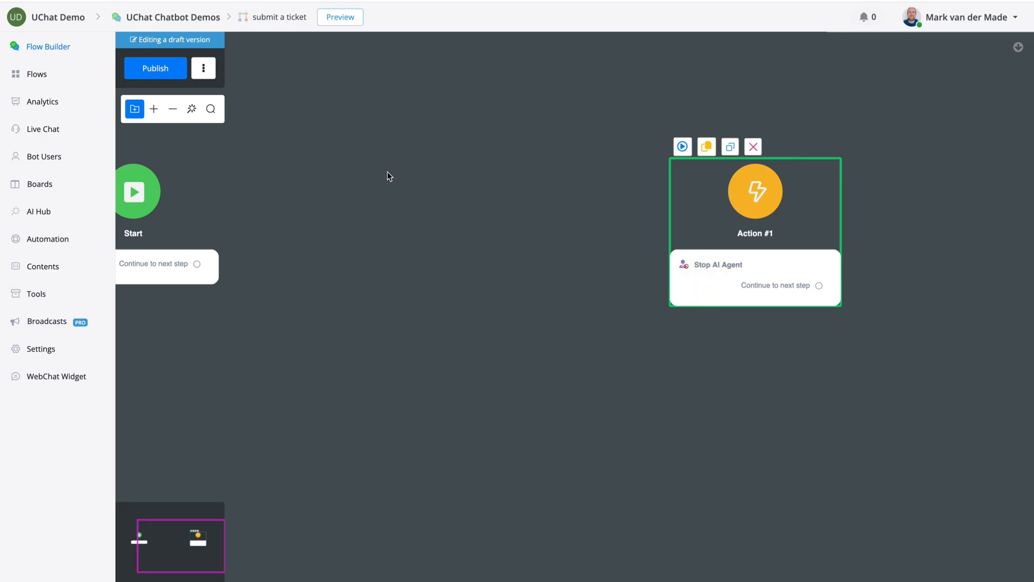
mouse_move(745, 265)
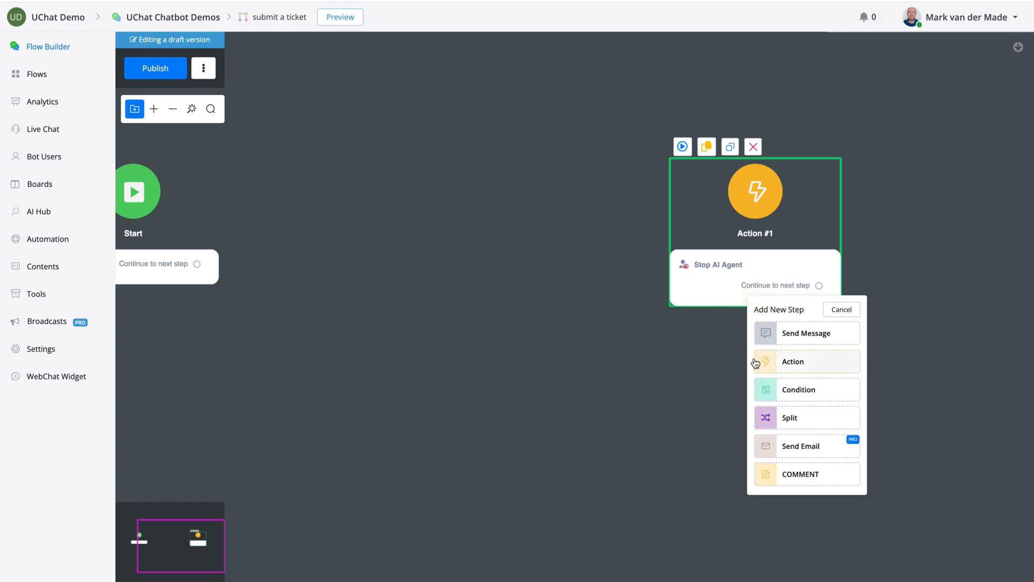
mouse_move(620, 280)
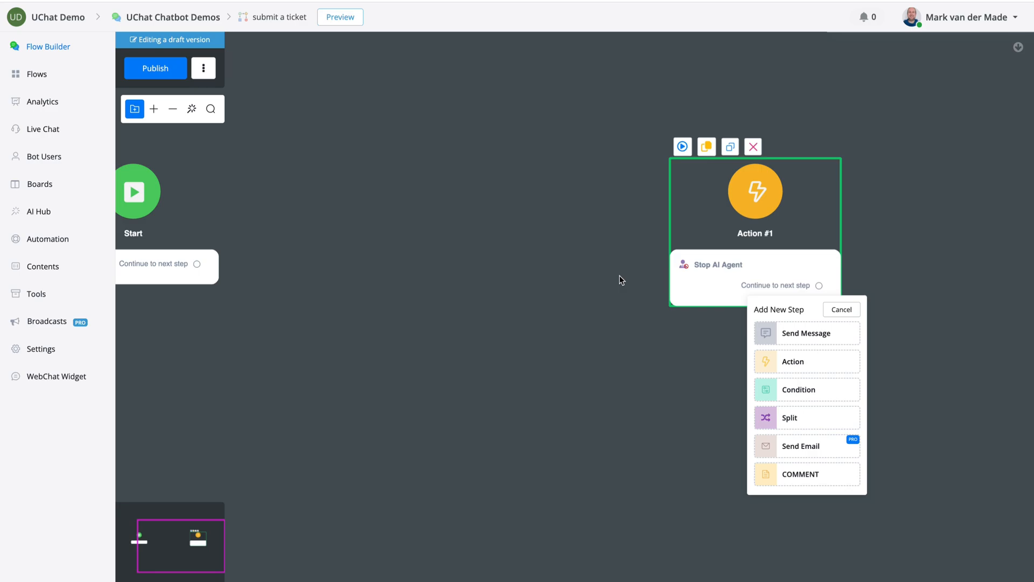
mouse_move(805, 342)
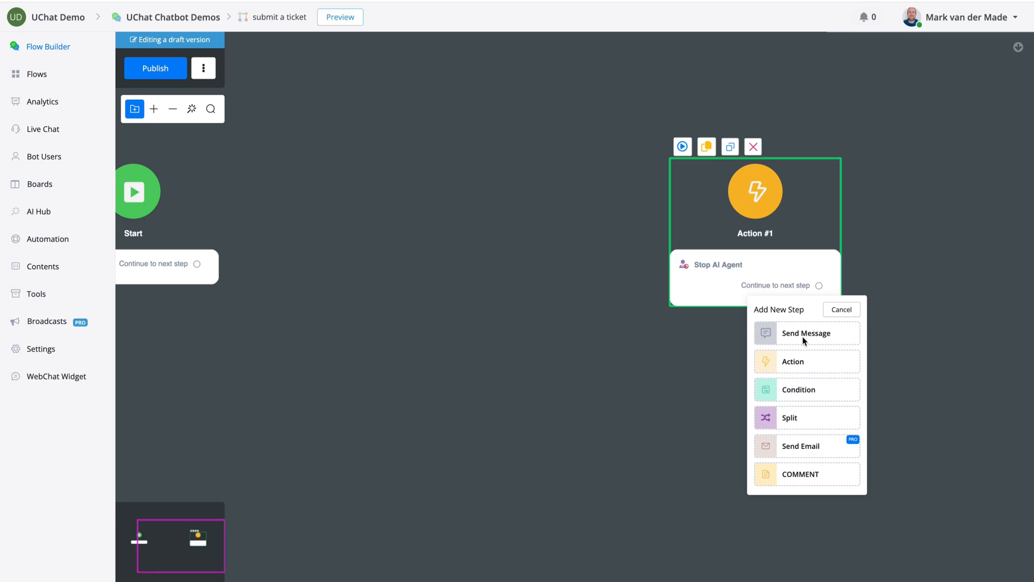